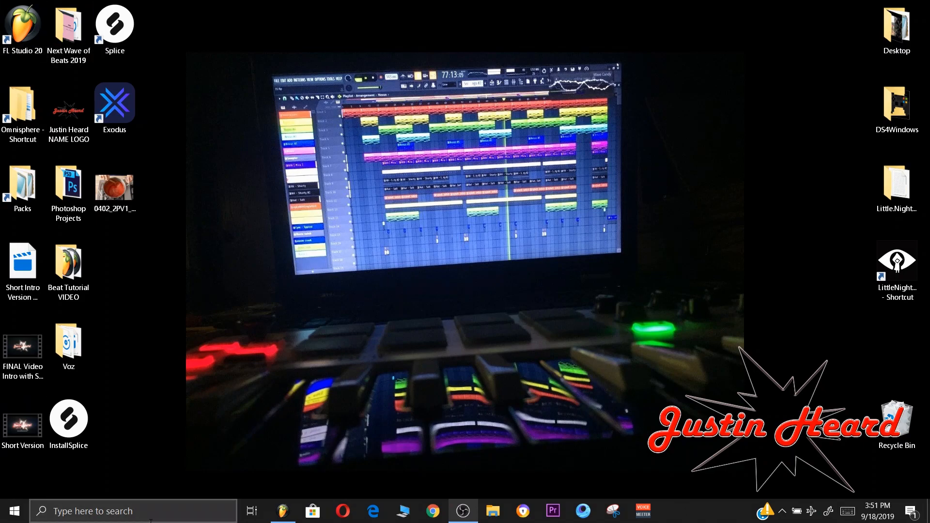
- Search Windows for 'de' then 'default apps' to reach Device Manager
{"action": "type", "text": "deva"}
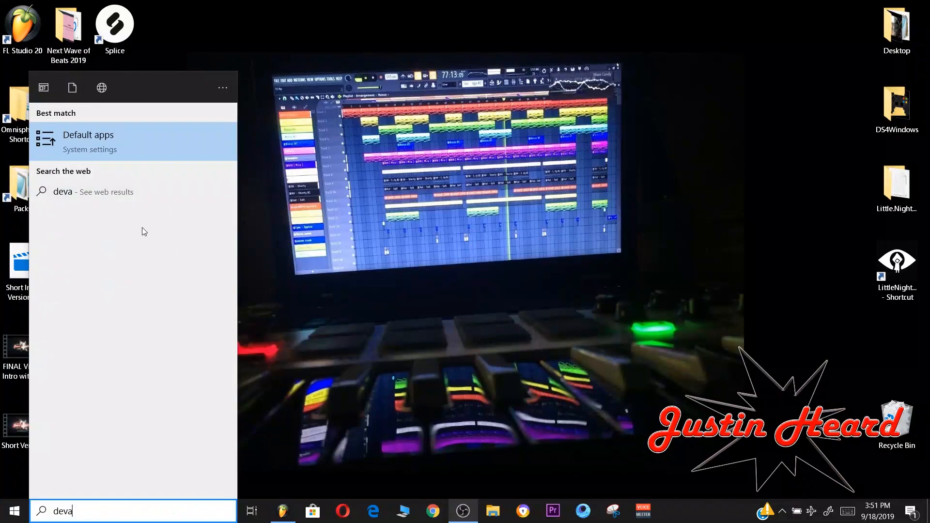
{"action": "type", "text": "default apps"}
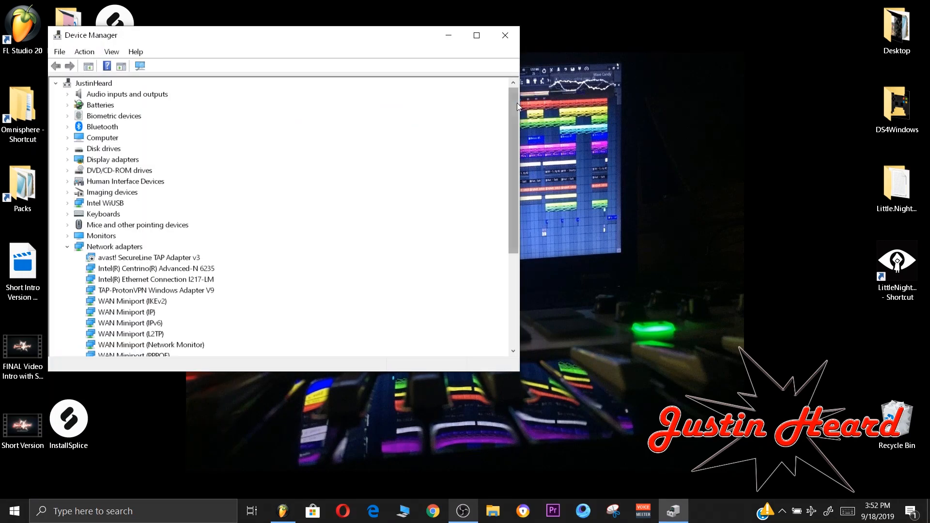
- Expand the Sound, video and game controllers category to list audio devices
{"action": "scroll", "scroll_direction": "down", "scroll_amount": 3}
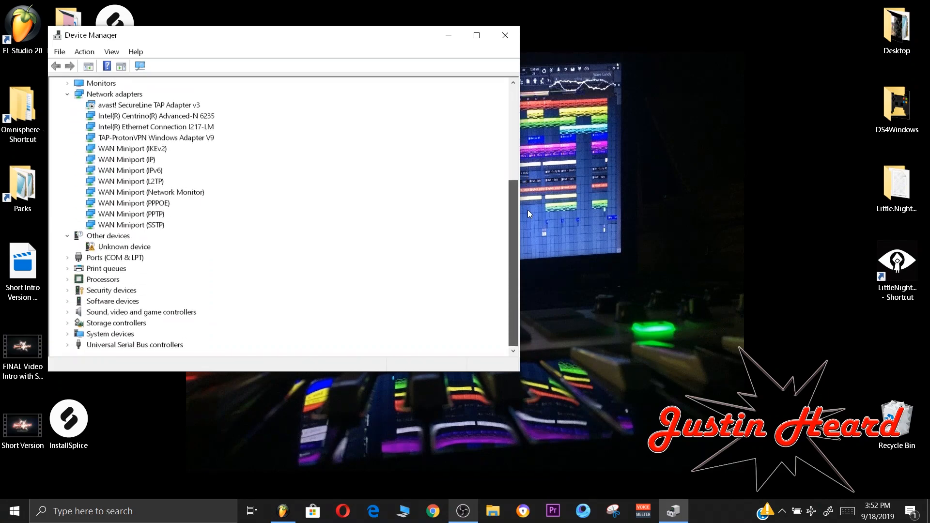
{"action": "mouse_move", "coordinate": [83, 314]}
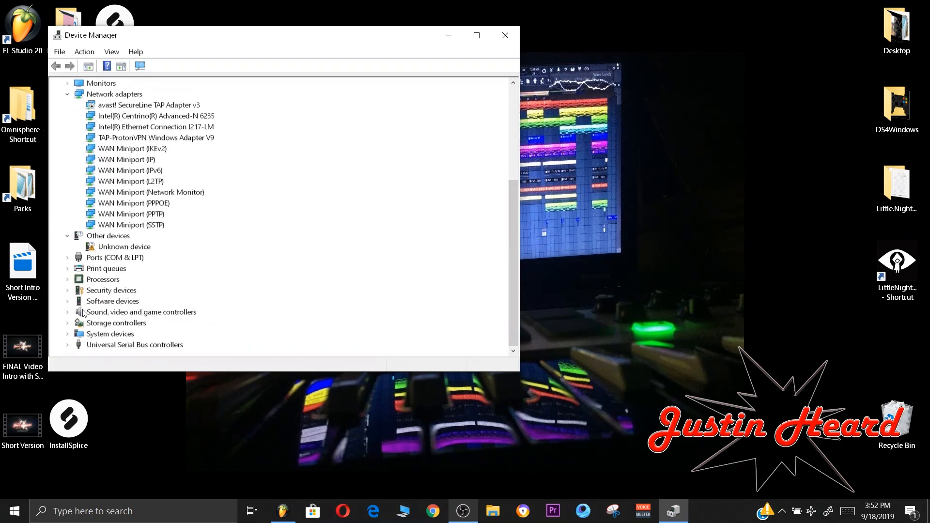
{"action": "left_click", "coordinate": [68, 312]}
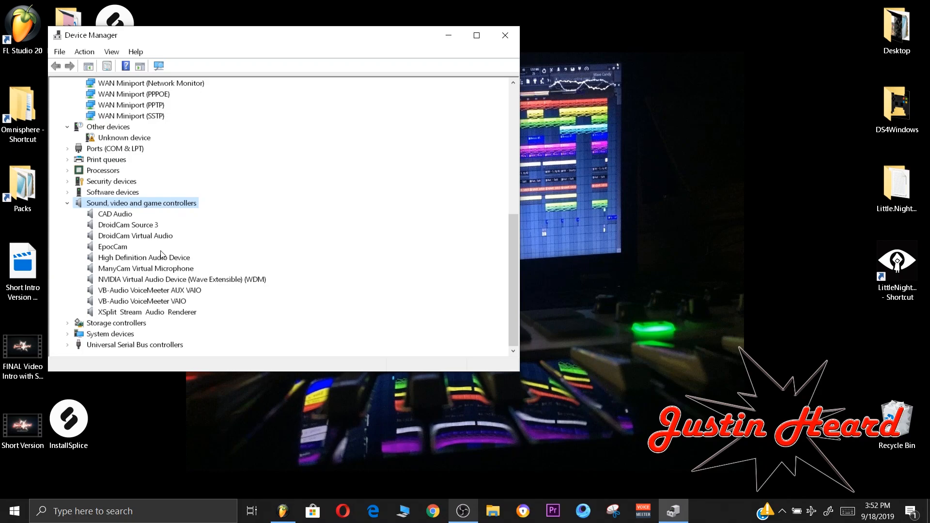
- Select the High Definition Audio Device in the sound controllers list
{"action": "left_click", "coordinate": [143, 258]}
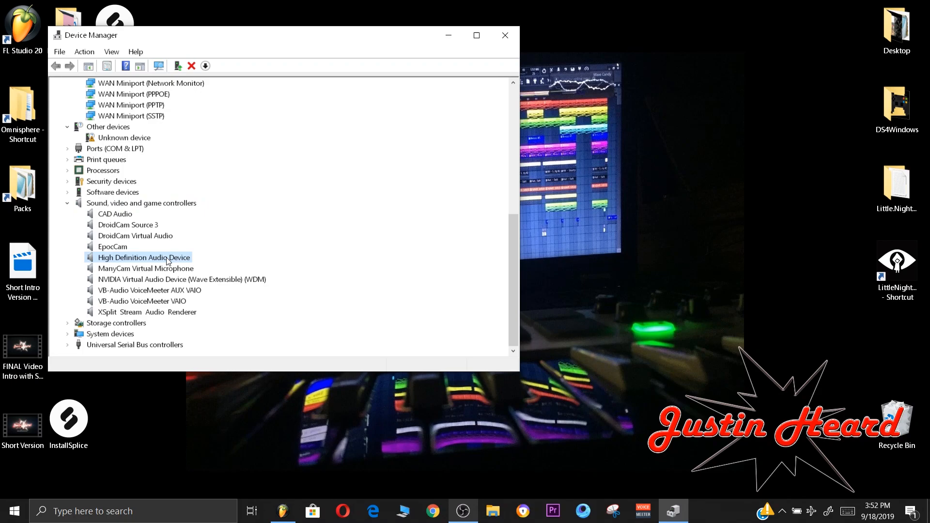
{"action": "mouse_move", "coordinate": [228, 274]}
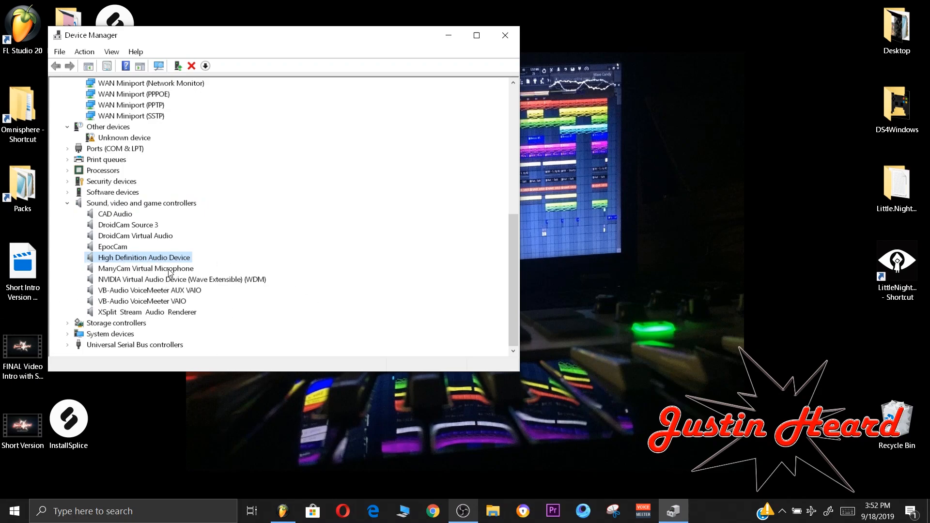
{"action": "mouse_move", "coordinate": [132, 265]}
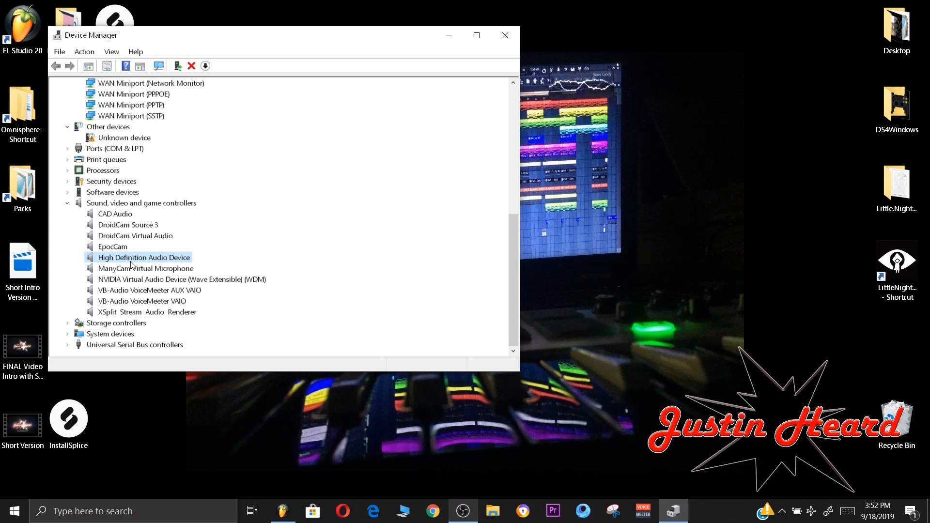
- Start Update driver for High Definition Audio Device and choose 'Browse my computer for driver software'
{"action": "right_click", "coordinate": [143, 258]}
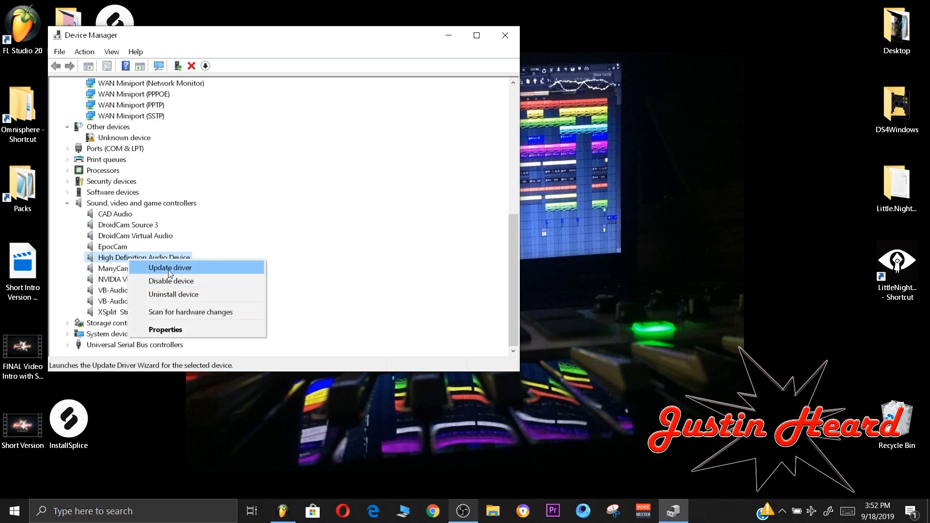
{"action": "left_click", "coordinate": [169, 267]}
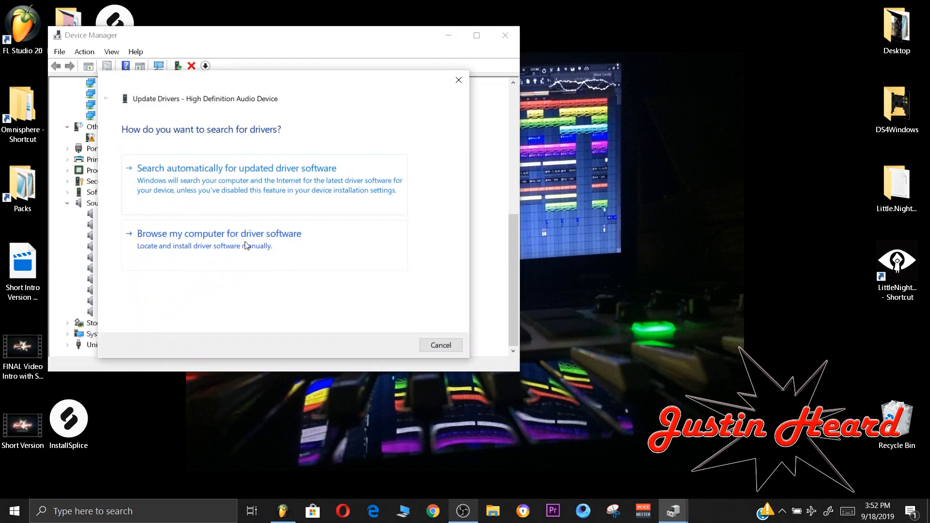
{"action": "left_click", "coordinate": [218, 233]}
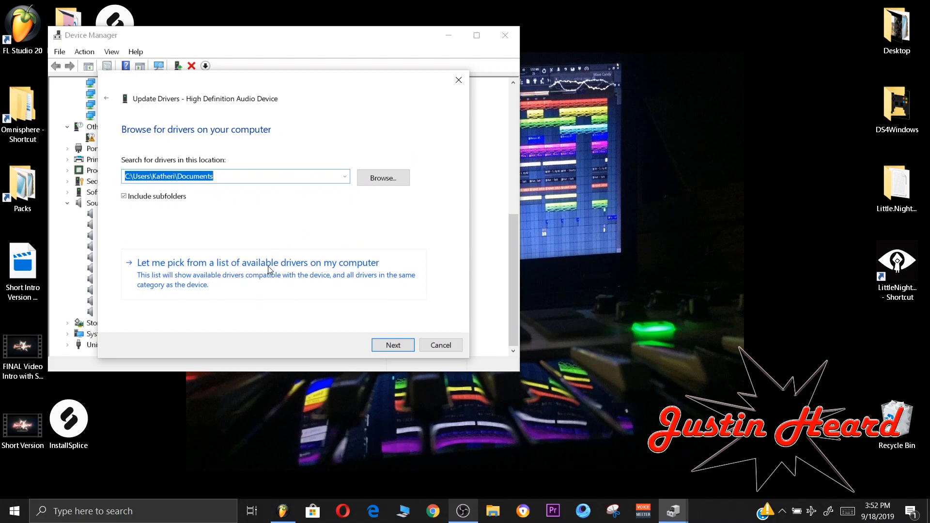
{"action": "mouse_move", "coordinate": [381, 325]}
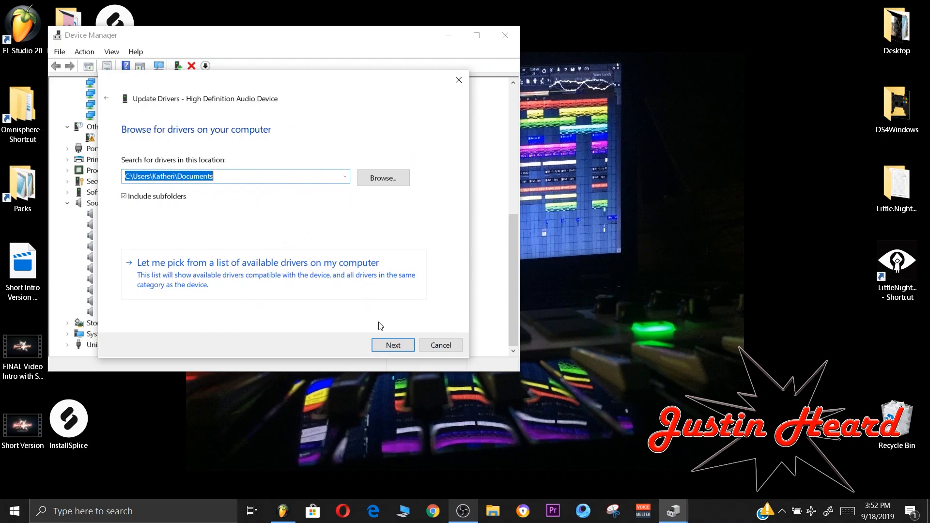
- Pick from available drivers and choose the High Definition Audio Device model to install
{"action": "left_click", "coordinate": [257, 262]}
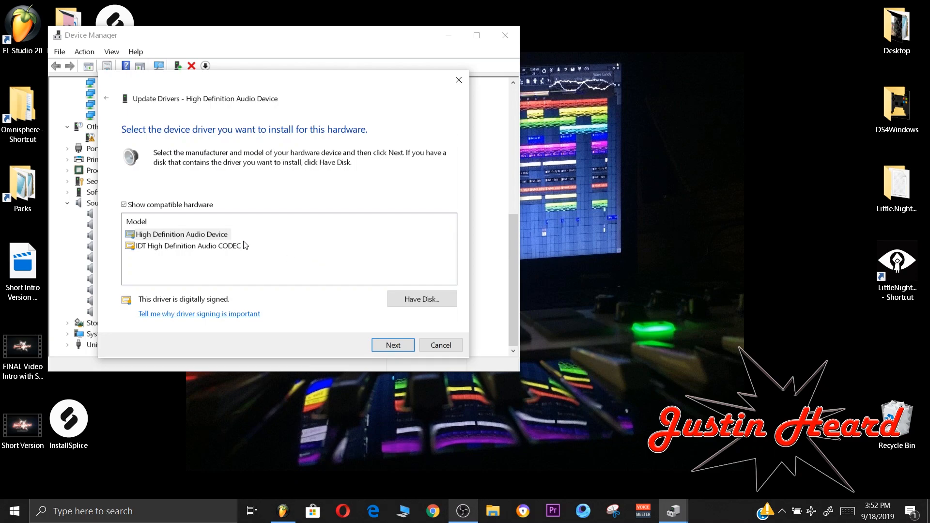
{"action": "left_click", "coordinate": [180, 234]}
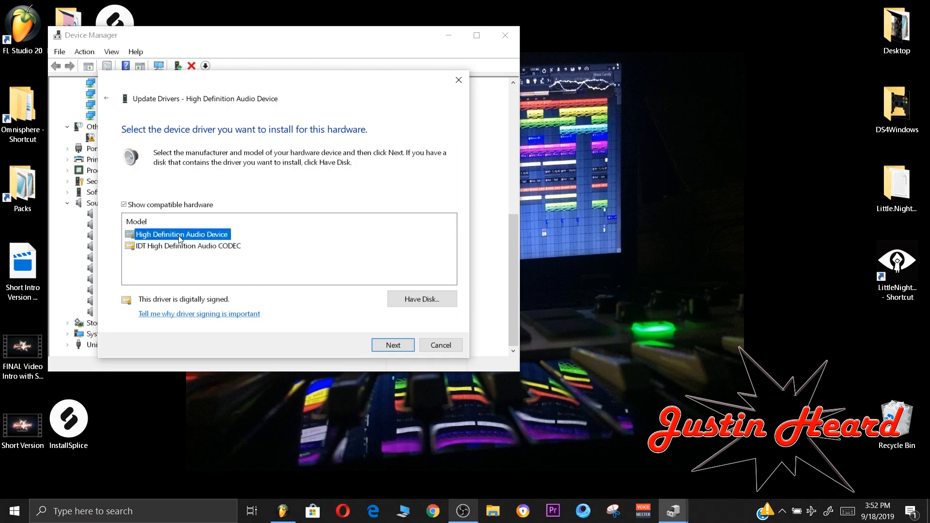
{"action": "mouse_move", "coordinate": [165, 251]}
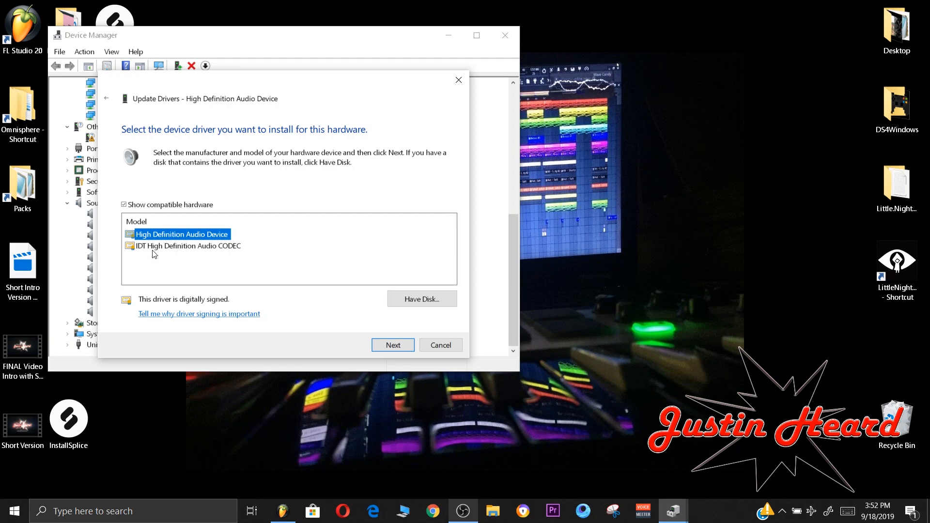
{"action": "mouse_move", "coordinate": [256, 251]}
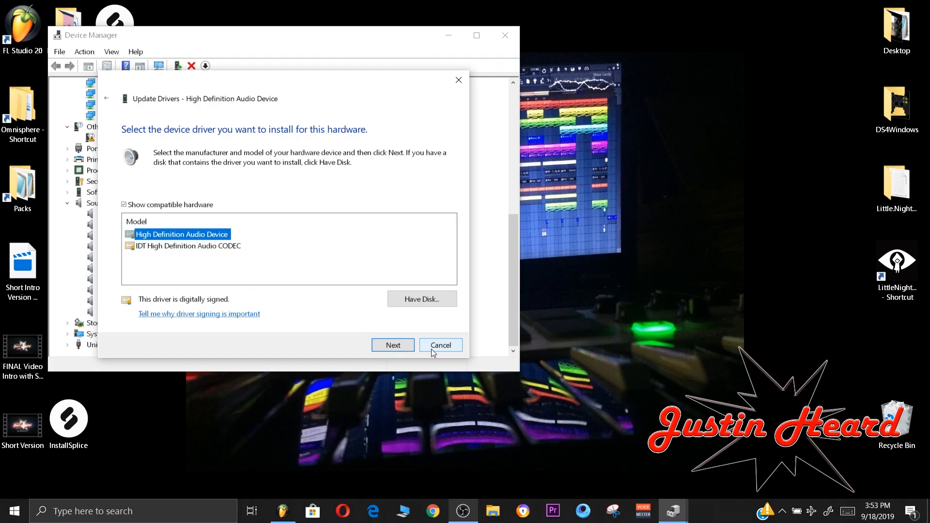
{"action": "mouse_move", "coordinate": [424, 348]}
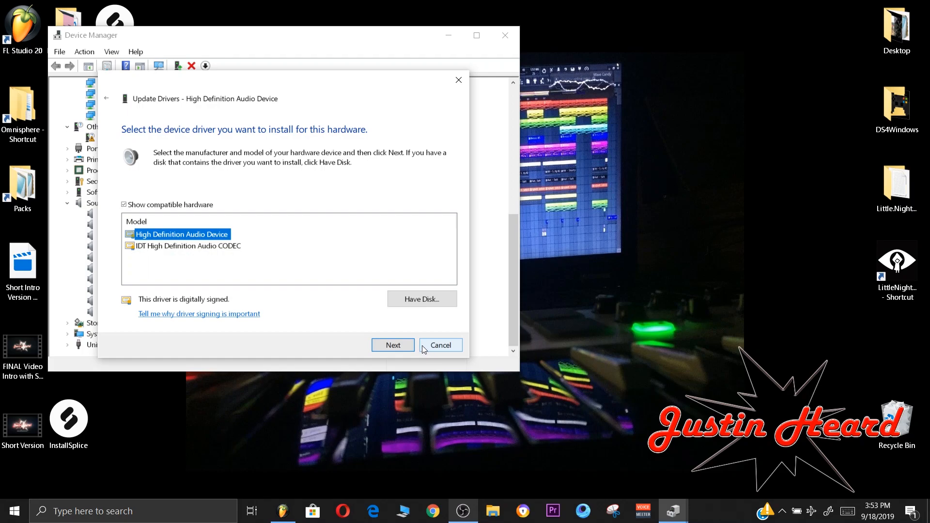